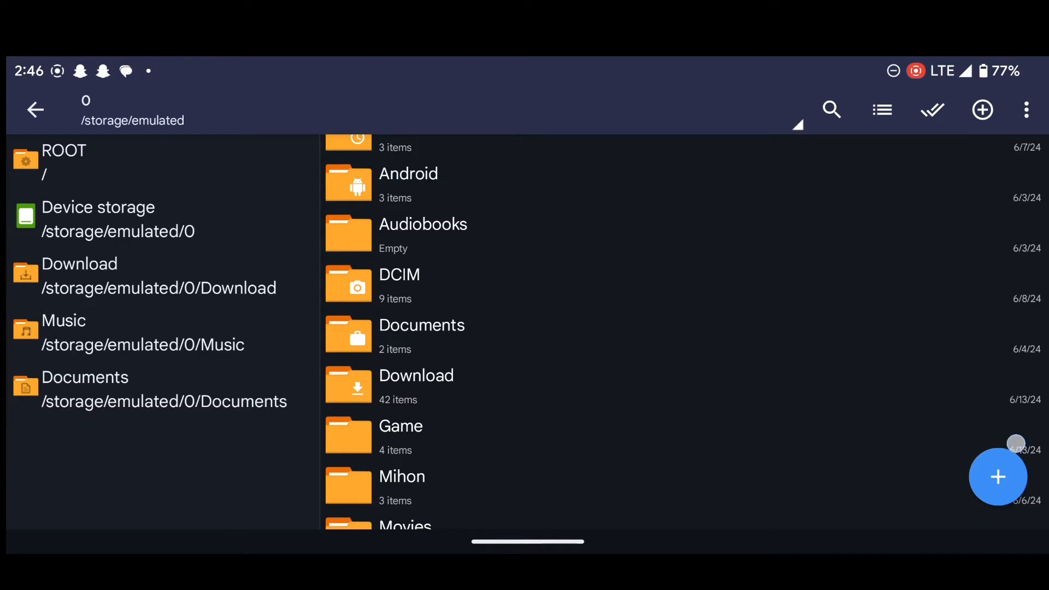
Scroll the device storage list and open the empty PS2 folder
click(998, 477)
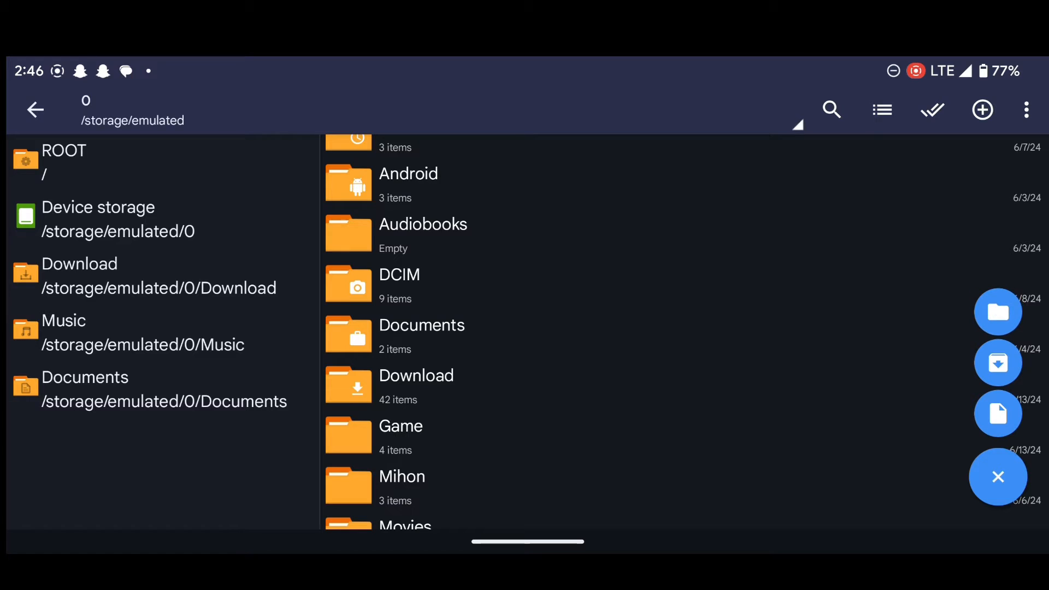
click(998, 312)
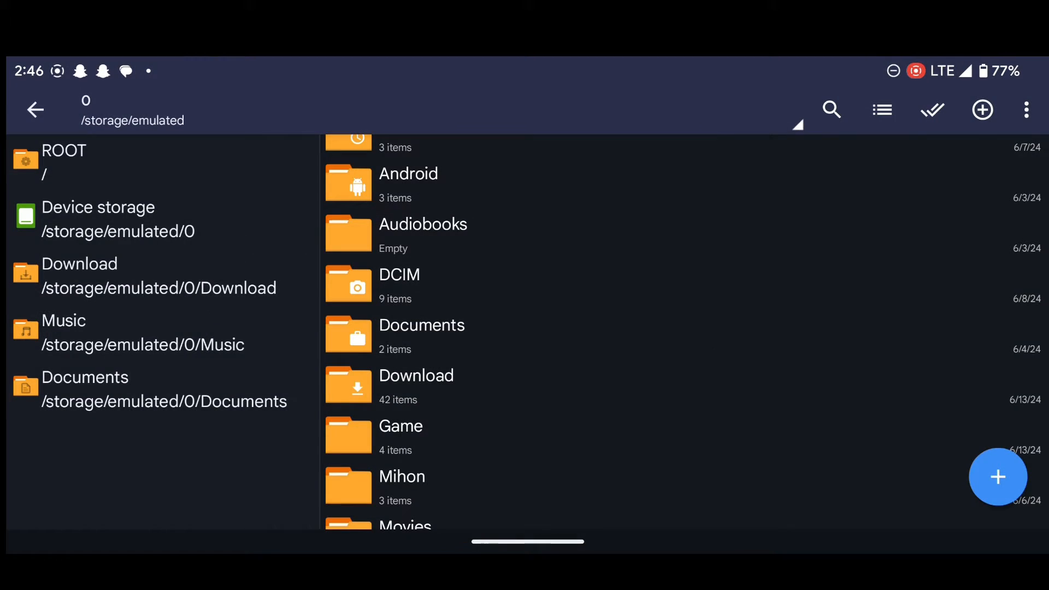
scroll(down, 3)
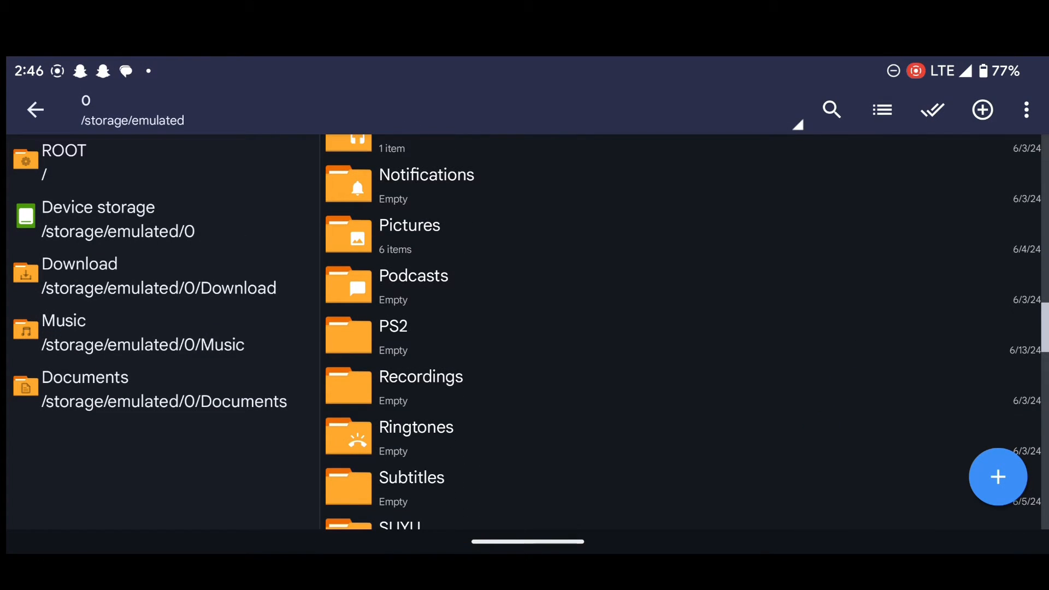
click(393, 326)
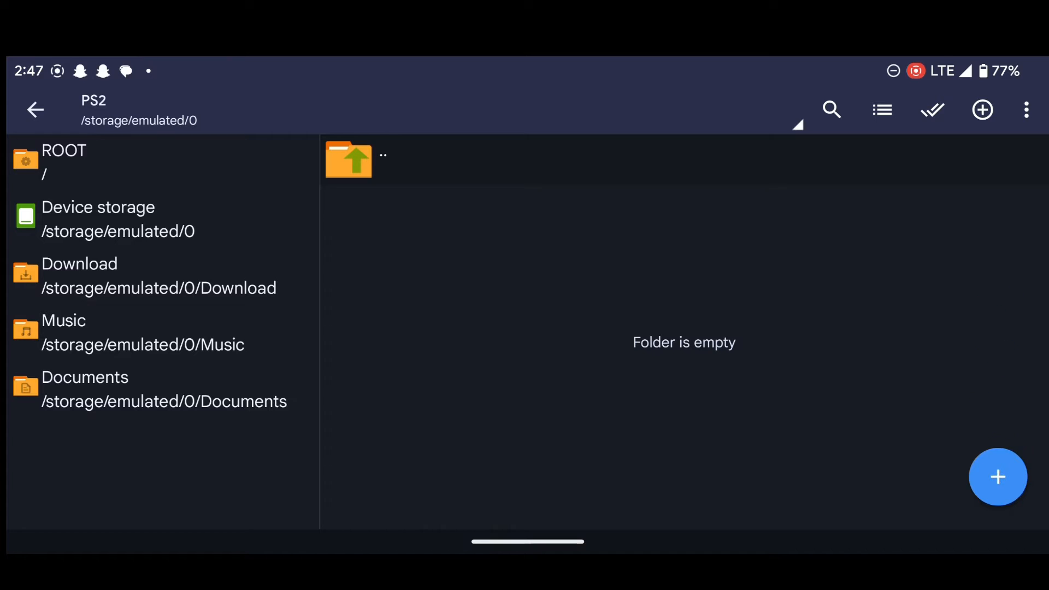
Create two new subfolders named ROM and BIOS inside PS2
click(998, 477)
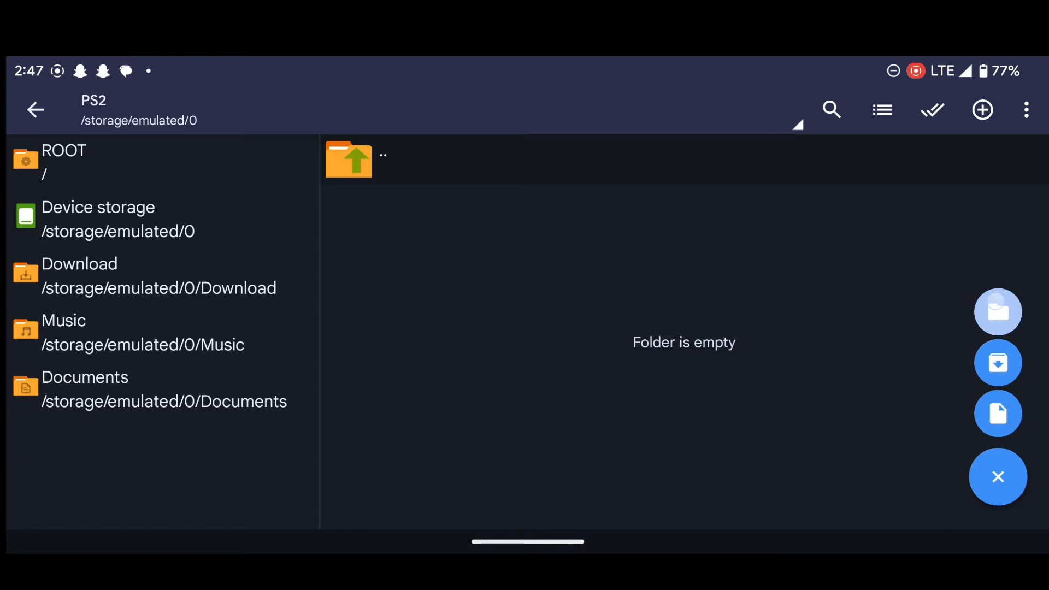
click(998, 414)
text(ROM)
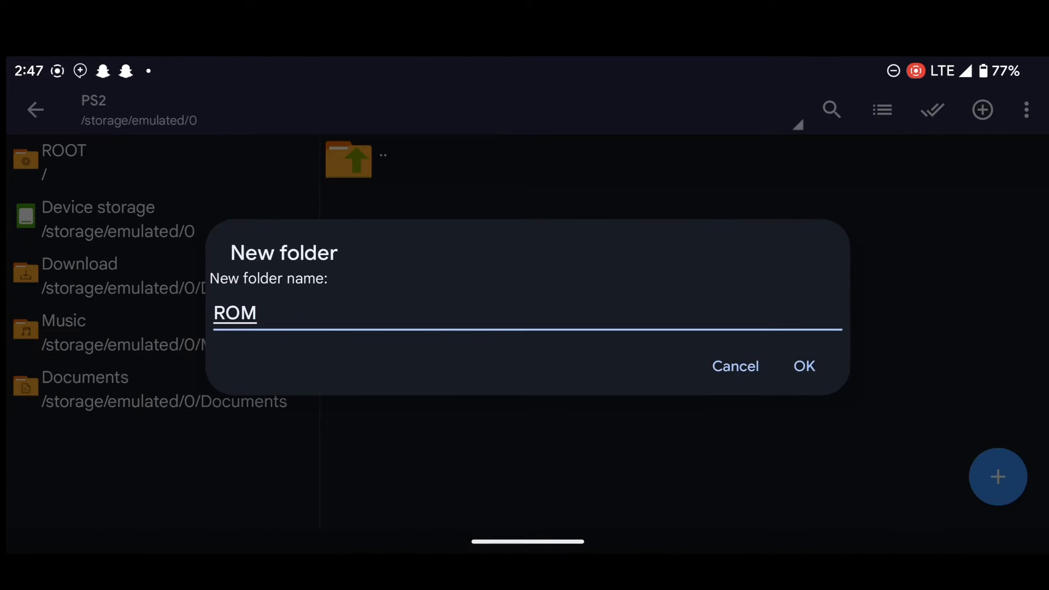
click(804, 366)
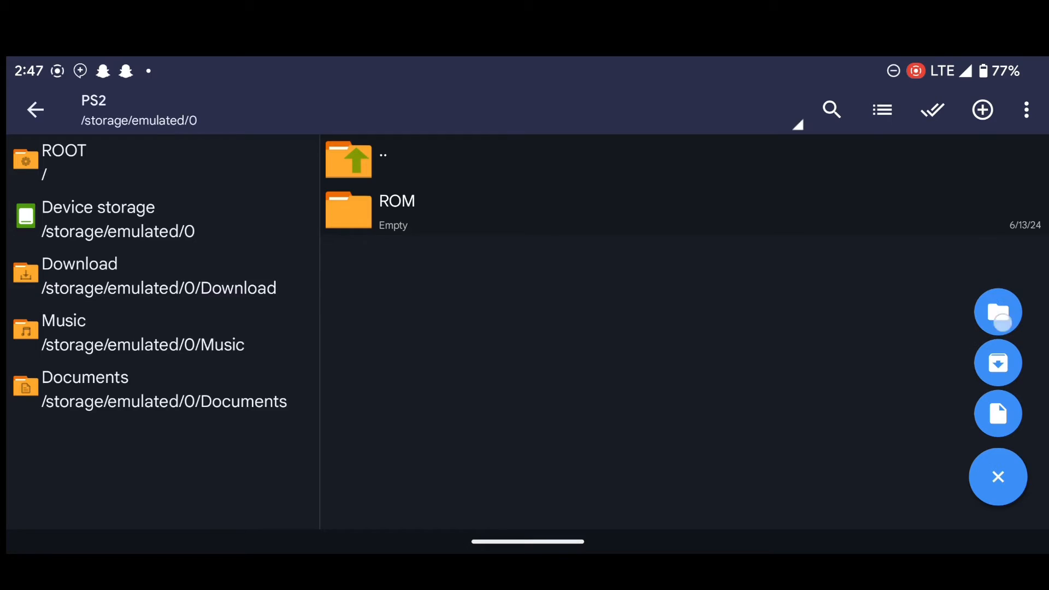
click(998, 312)
text(BIOS)
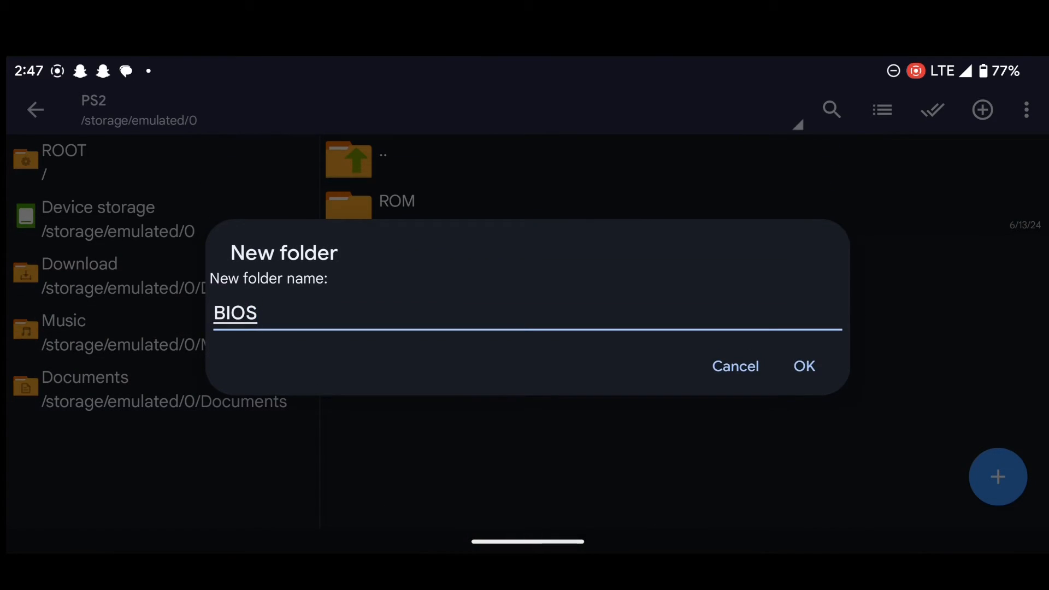
click(804, 367)
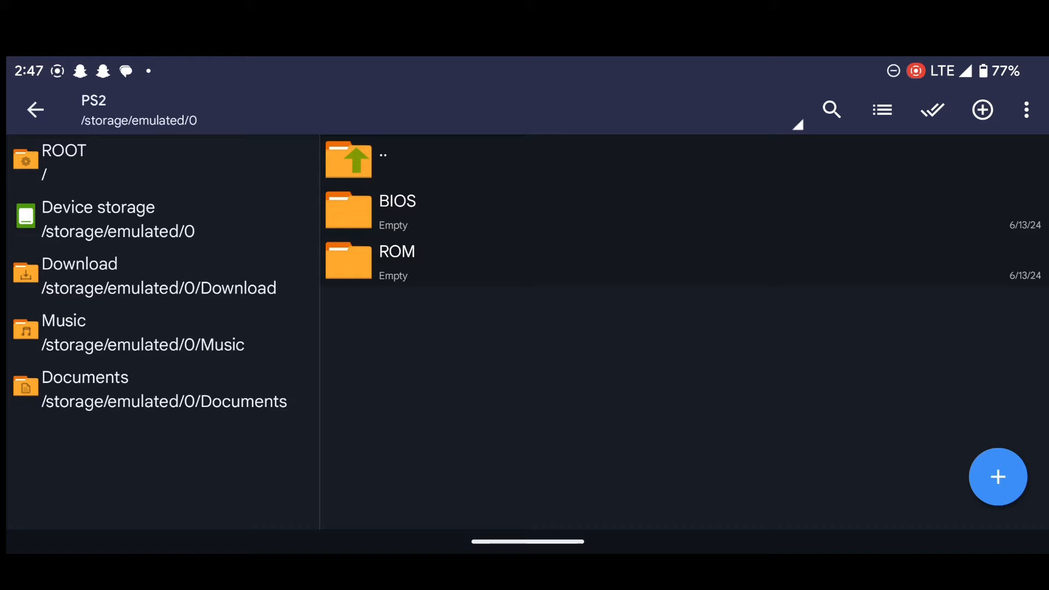
click(525, 251)
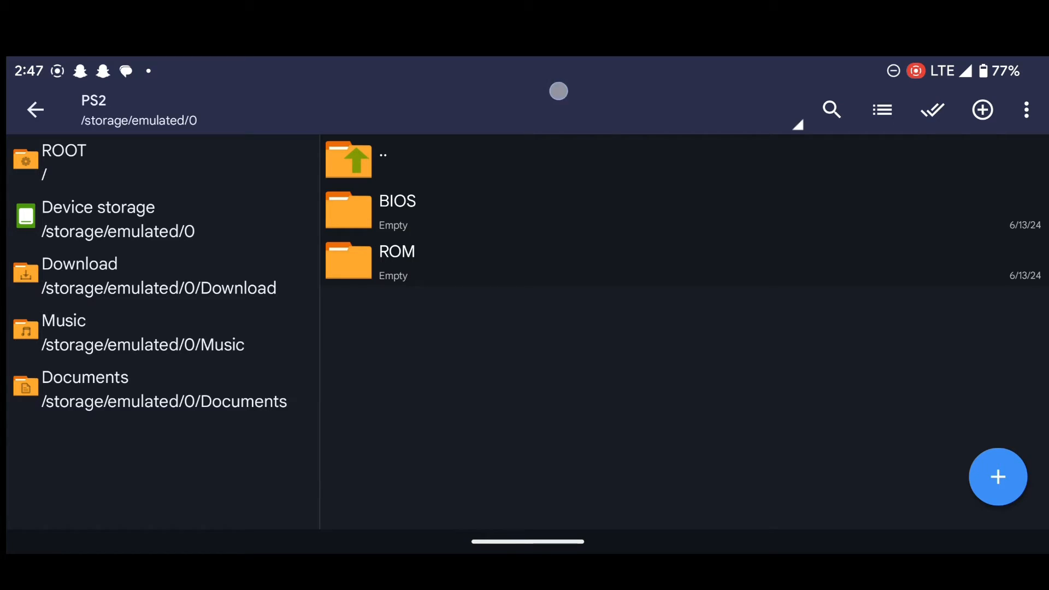
Cut God of War II.iso and readme.html from Game and paste them into PS2/ROM
click(348, 161)
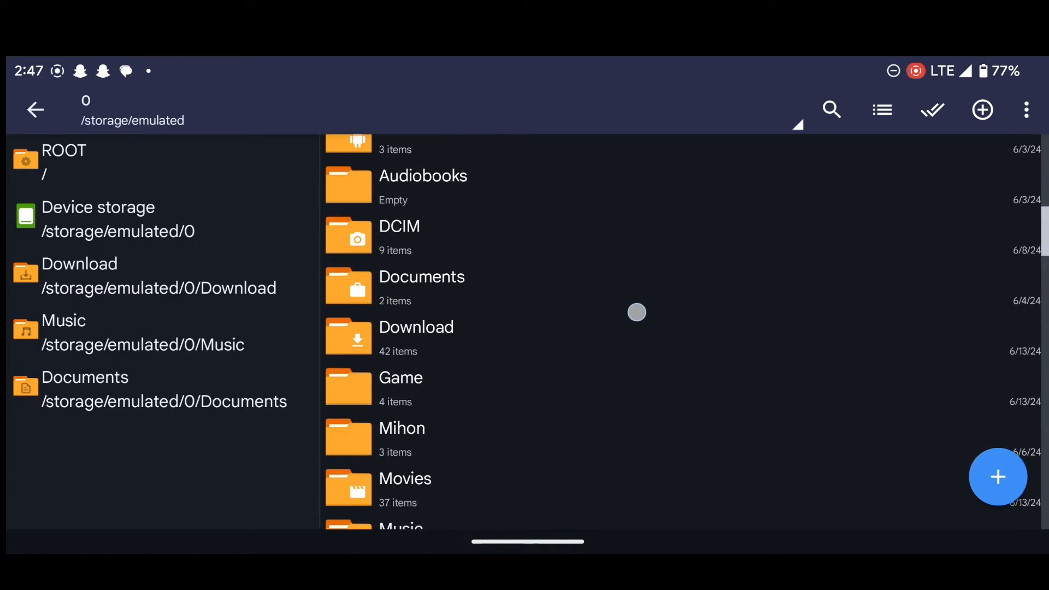
click(400, 378)
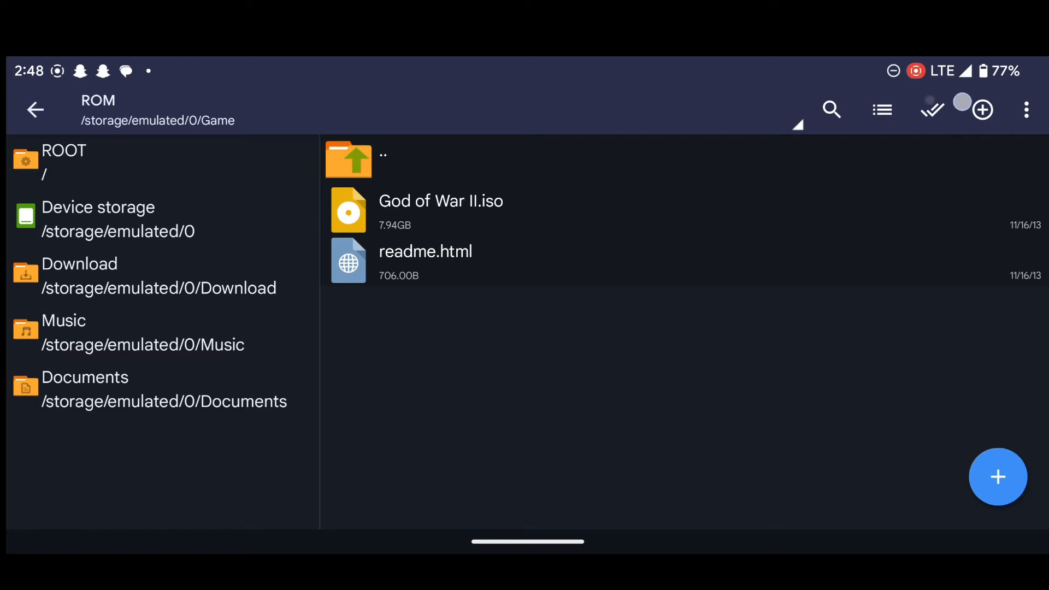
click(933, 109)
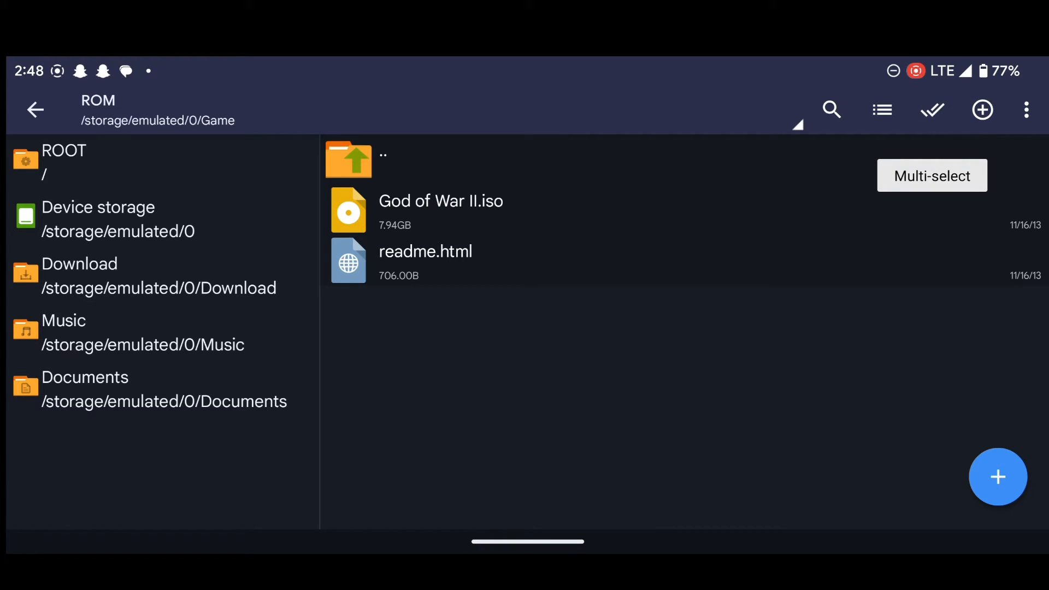
click(931, 175)
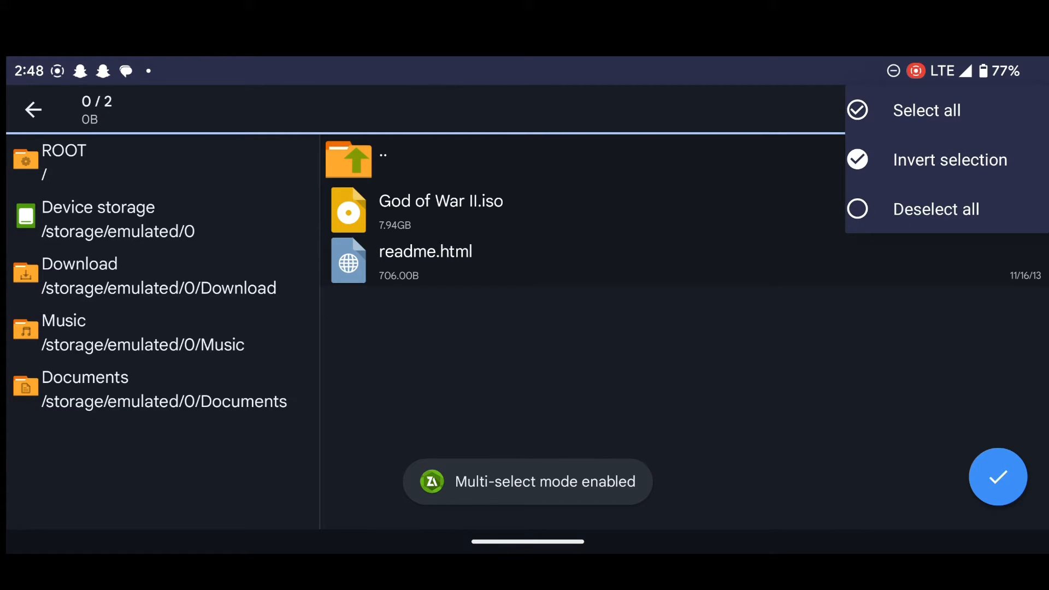
click(926, 110)
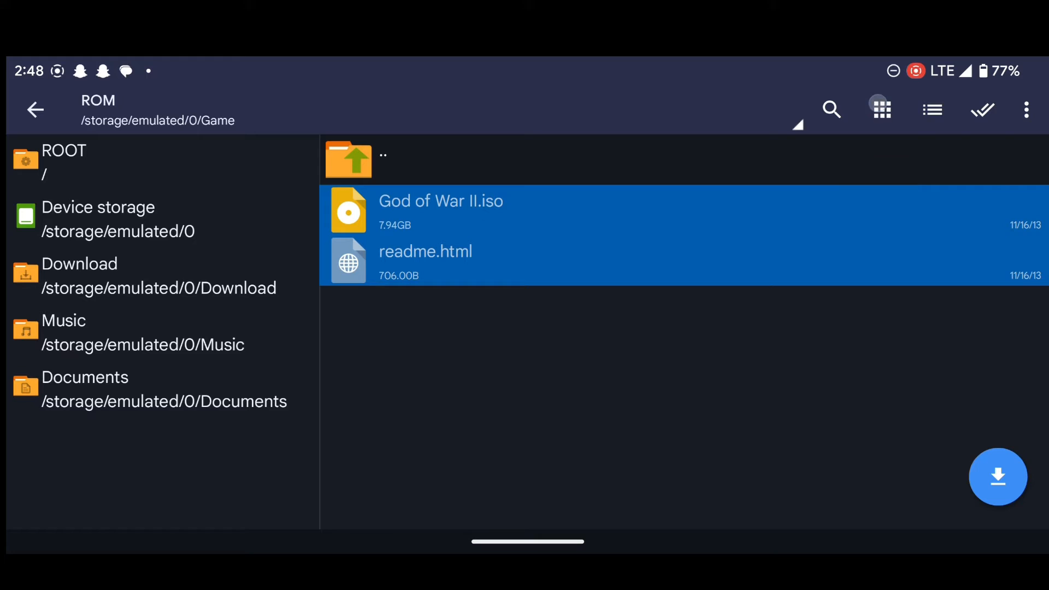
click(1026, 110)
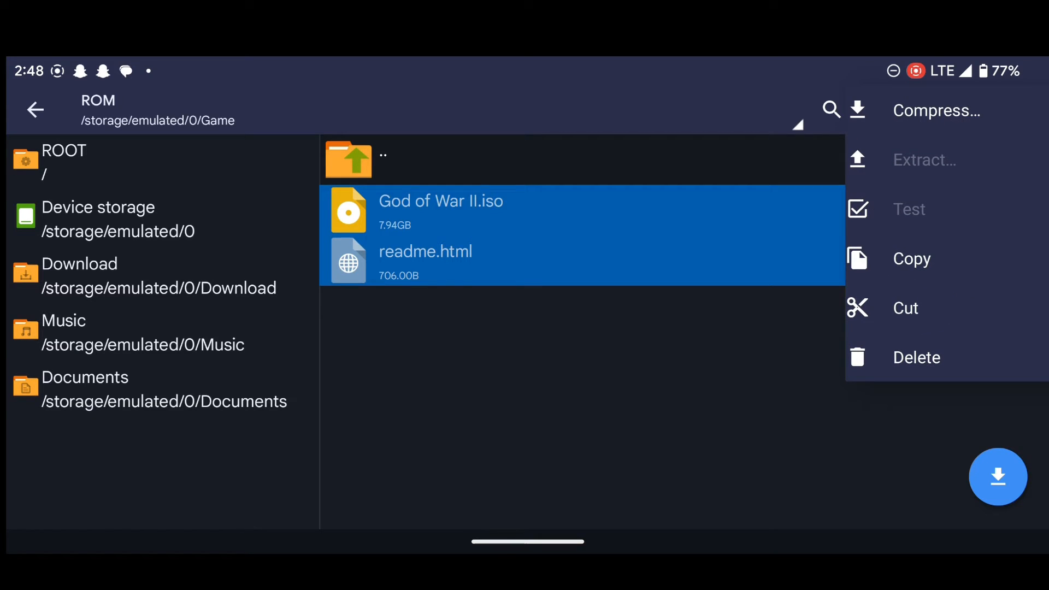
click(911, 259)
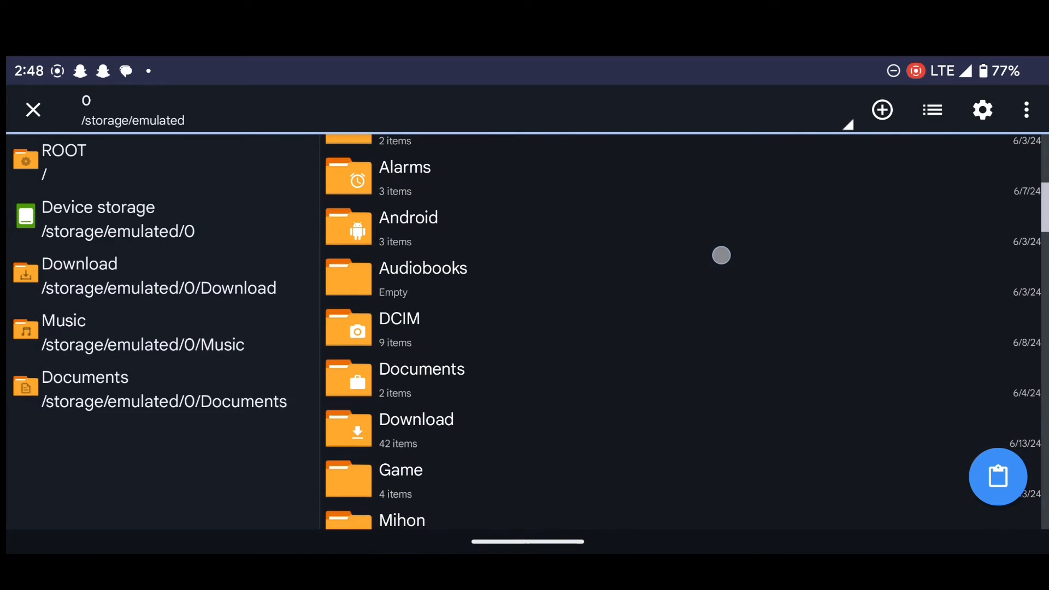
scroll(down, 3)
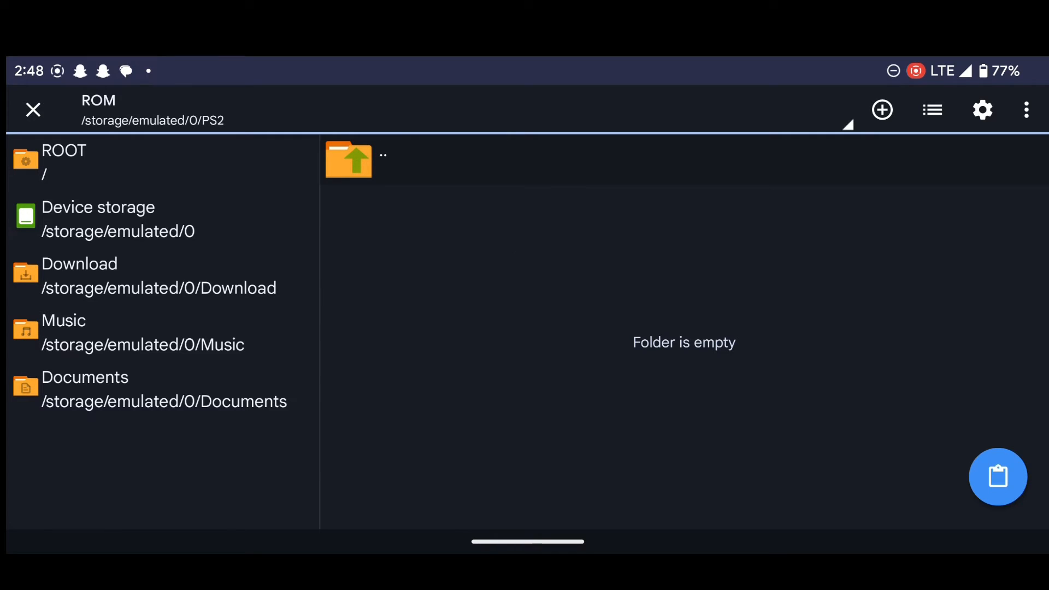
click(998, 476)
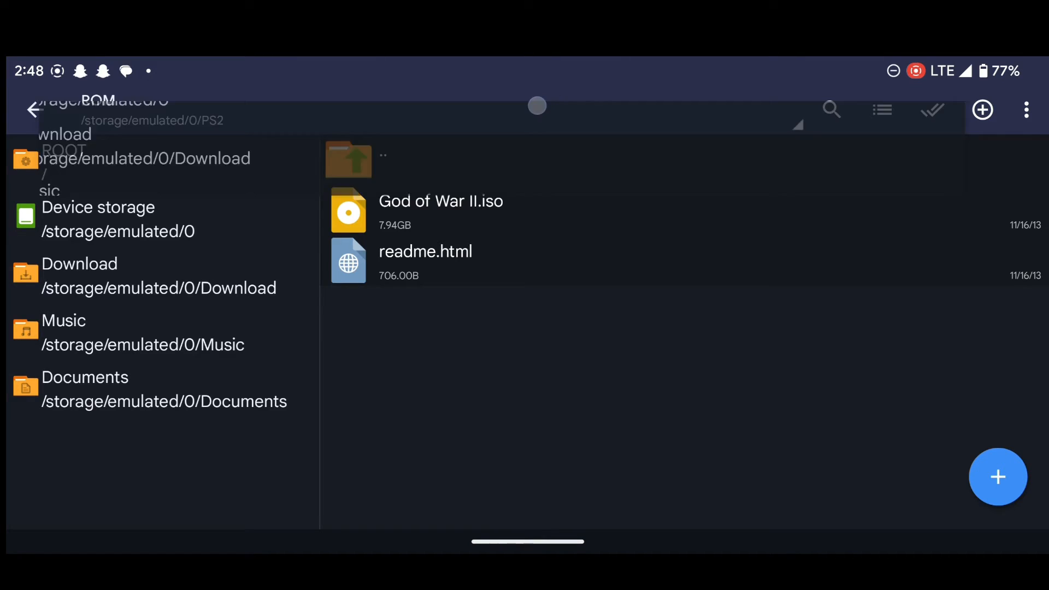
Move scph10000.zip from the Game folder into the PS2 BIOS folder
click(35, 109)
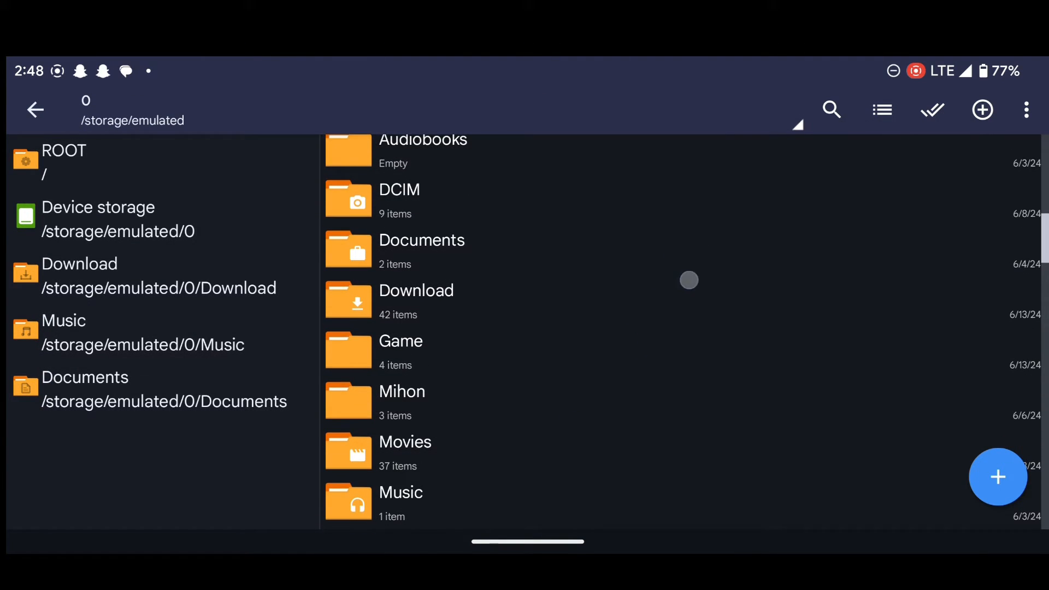
click(401, 341)
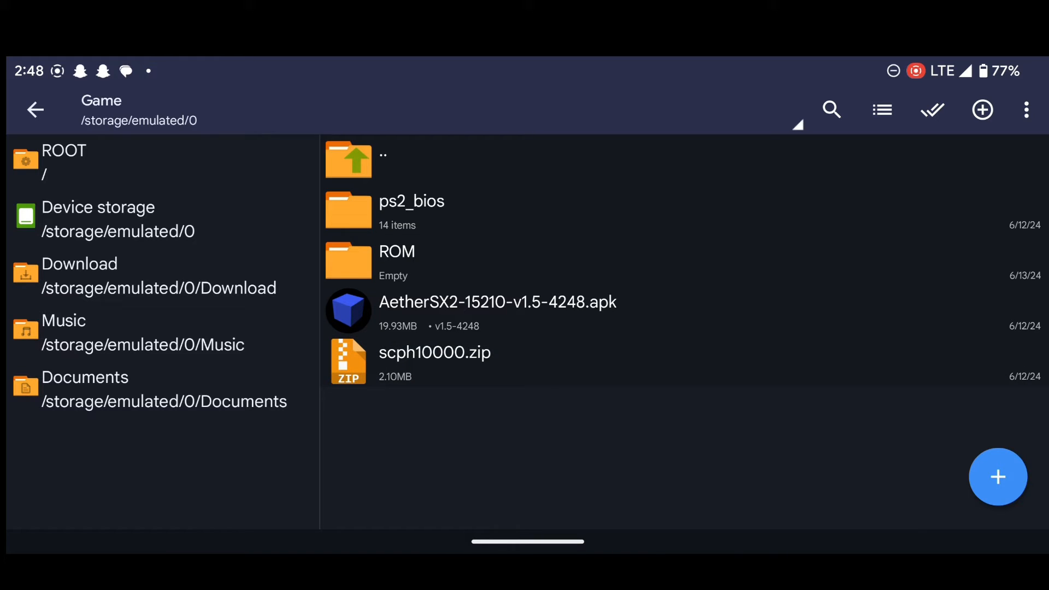
click(394, 375)
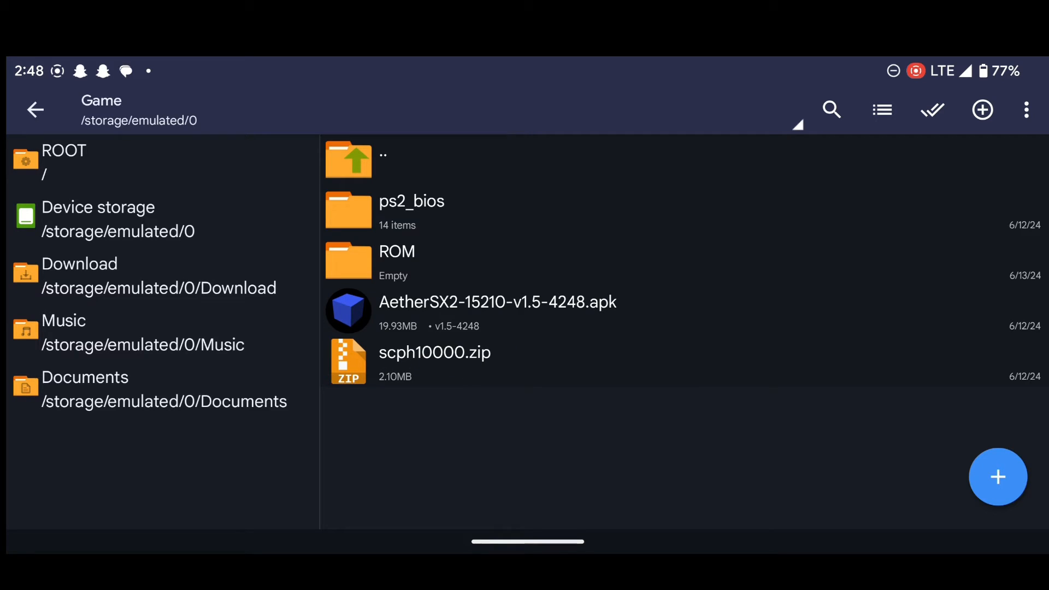
click(547, 352)
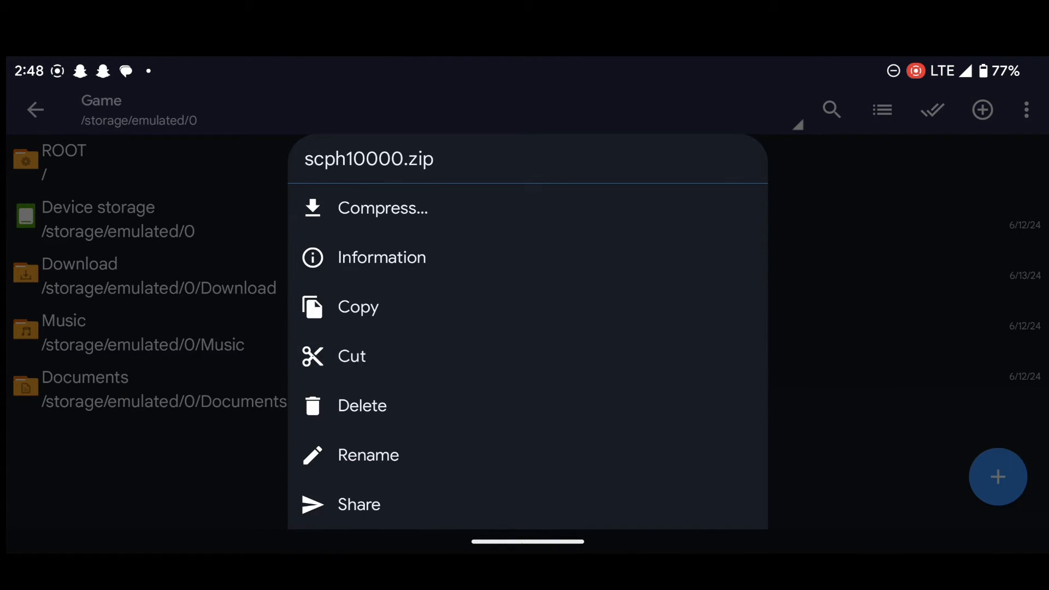
click(358, 306)
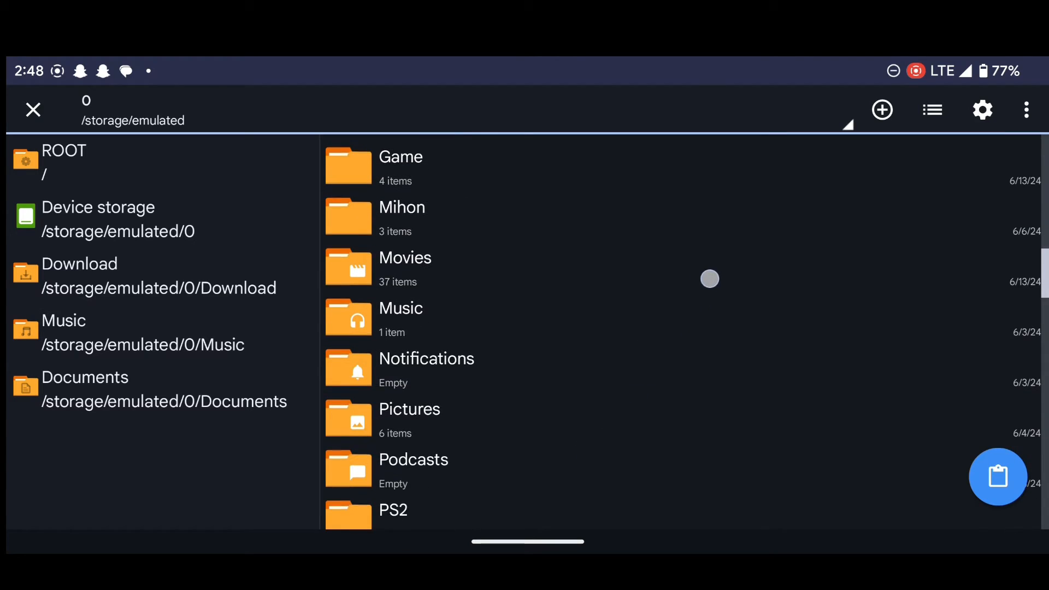
click(394, 510)
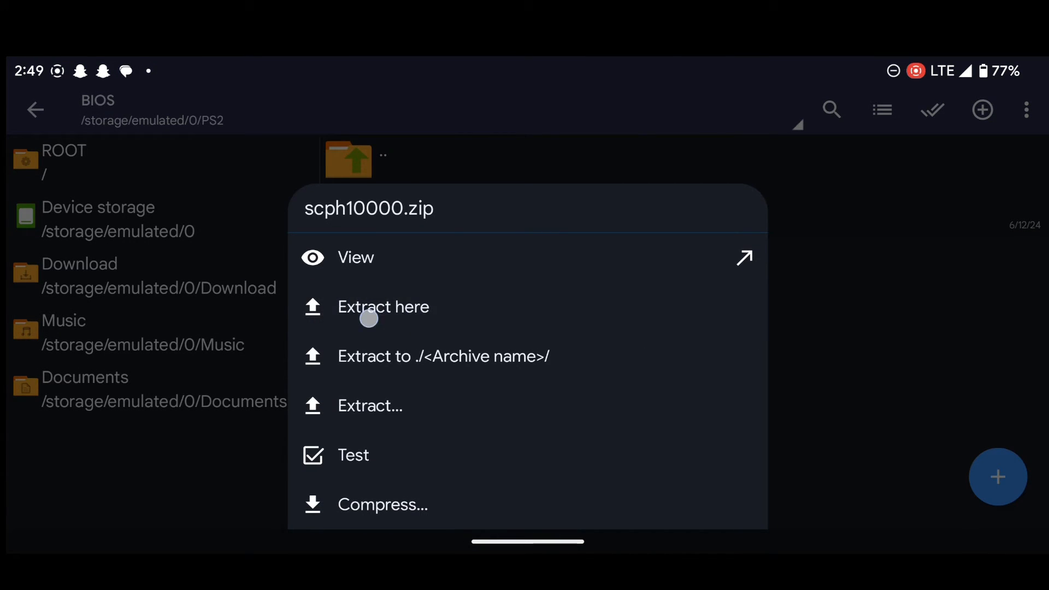
click(384, 307)
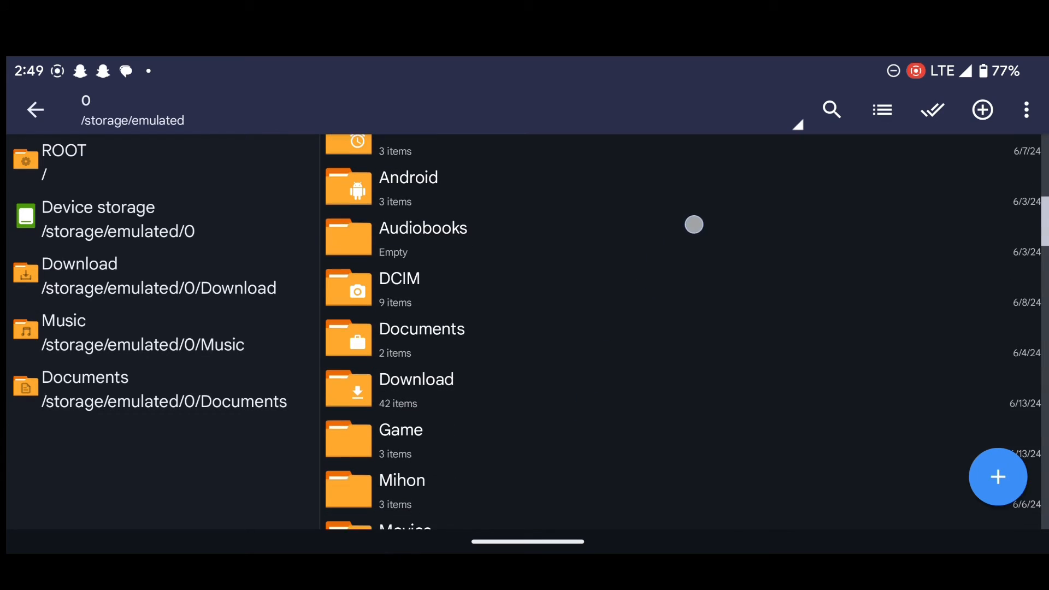
Install the AetherSX2 APK from the Game folder and launch the emulator
click(401, 429)
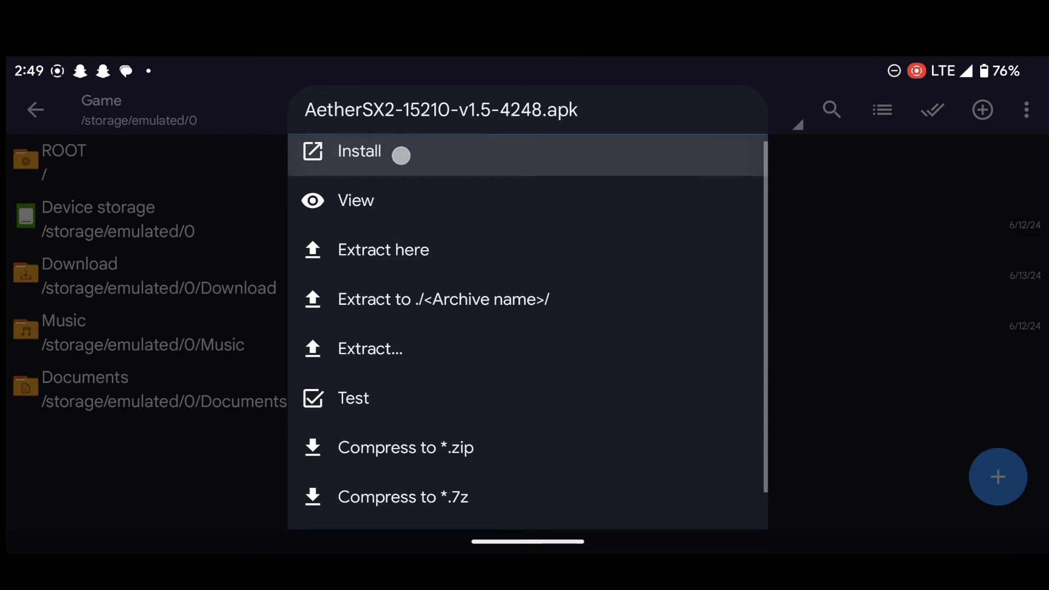
click(360, 151)
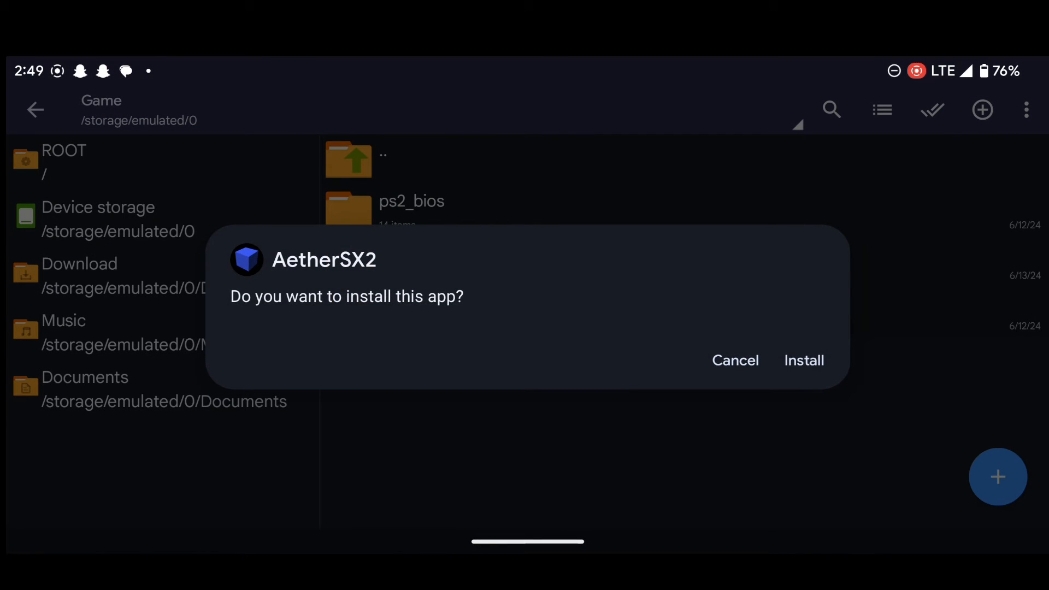
click(804, 360)
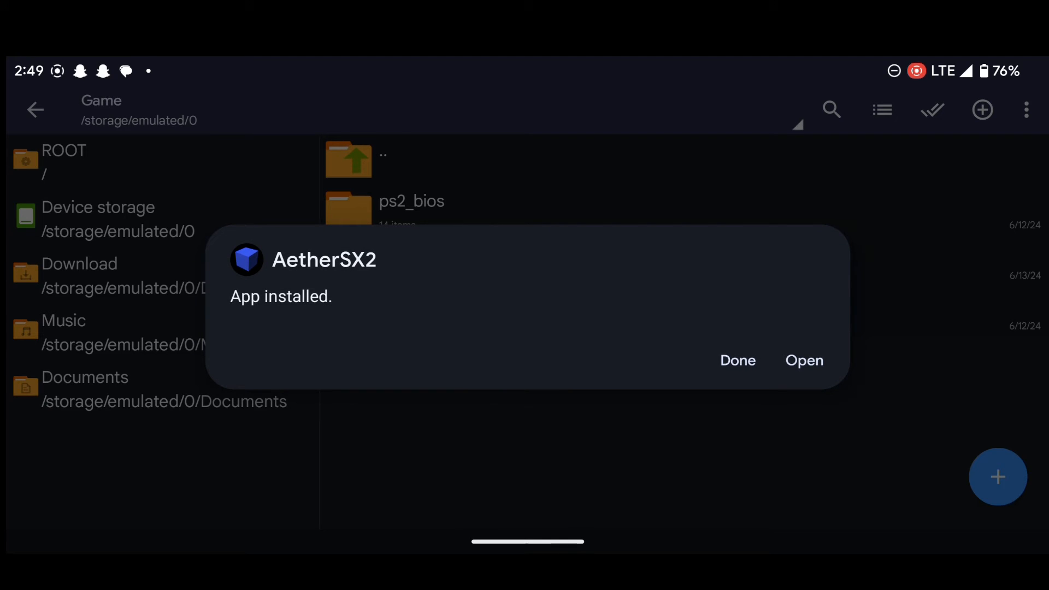
click(804, 361)
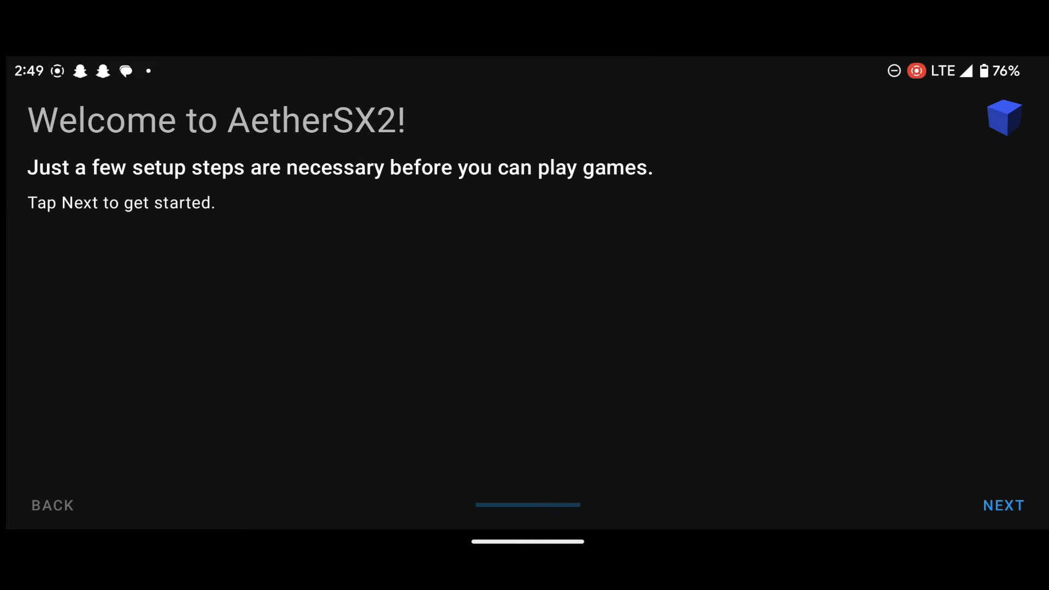
Skip the welcome and FAQ pages and pick the Fast/Unsafe Defaults preset
click(1003, 505)
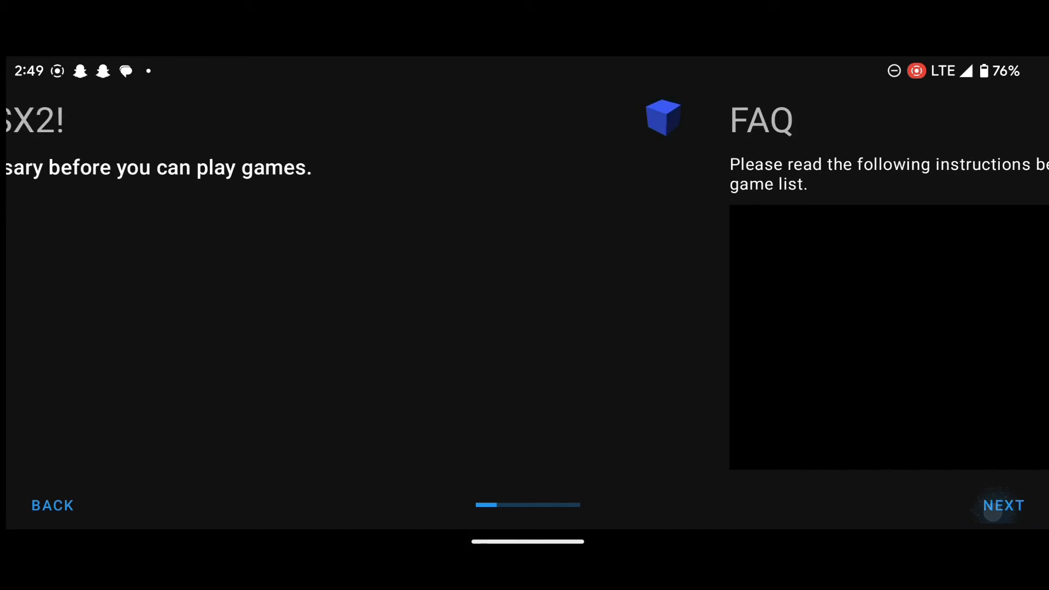
click(1003, 505)
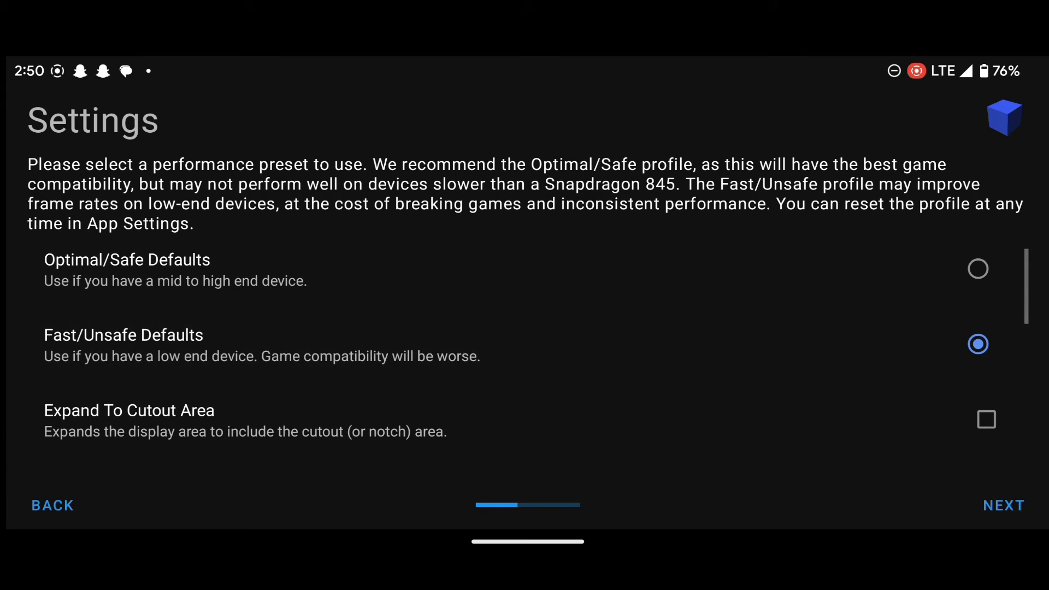
scroll(down, 3)
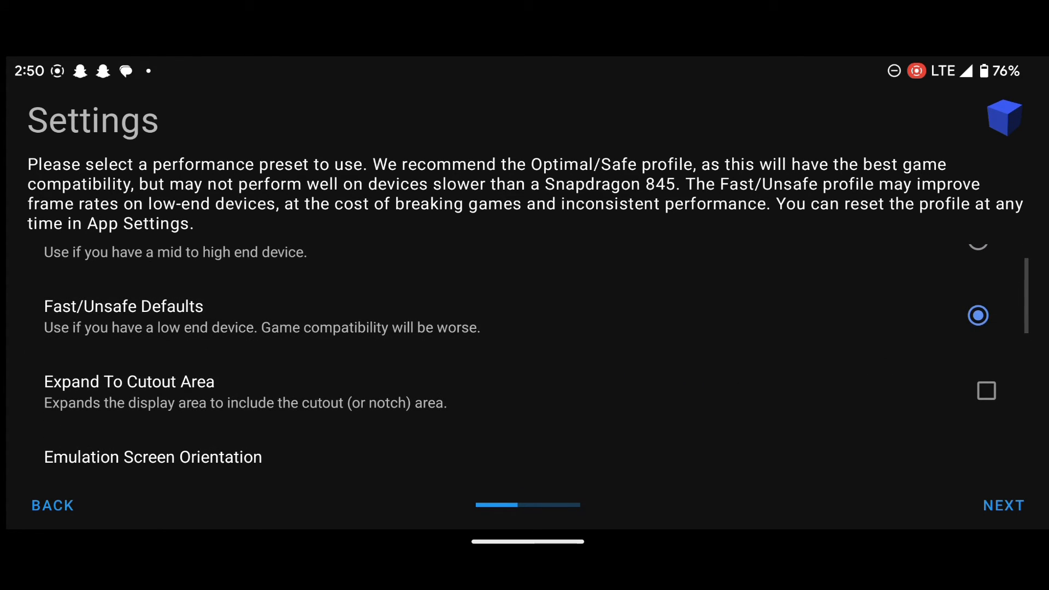
scroll(up, 3)
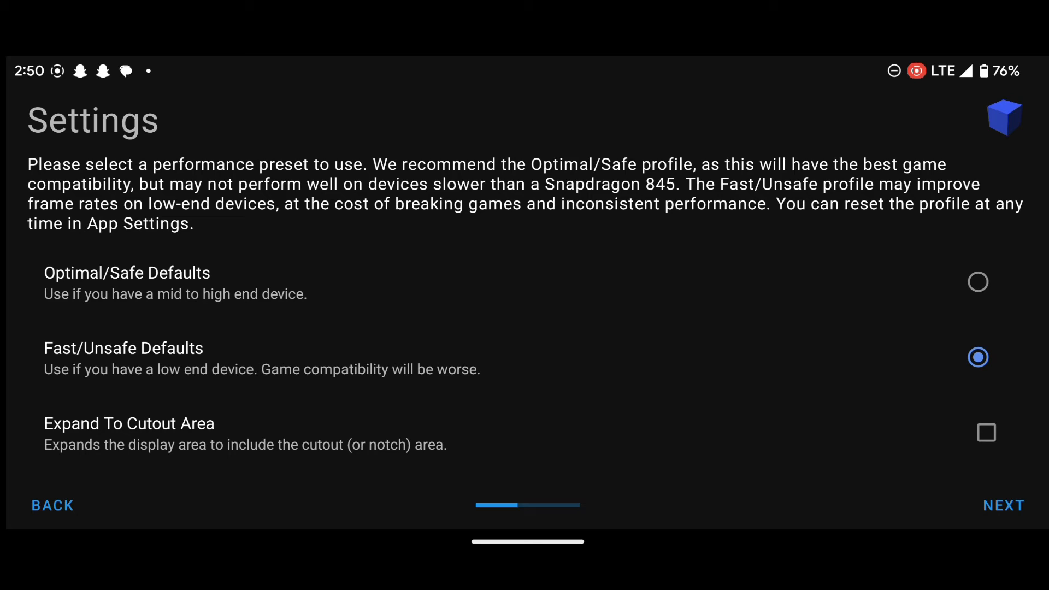
click(978, 282)
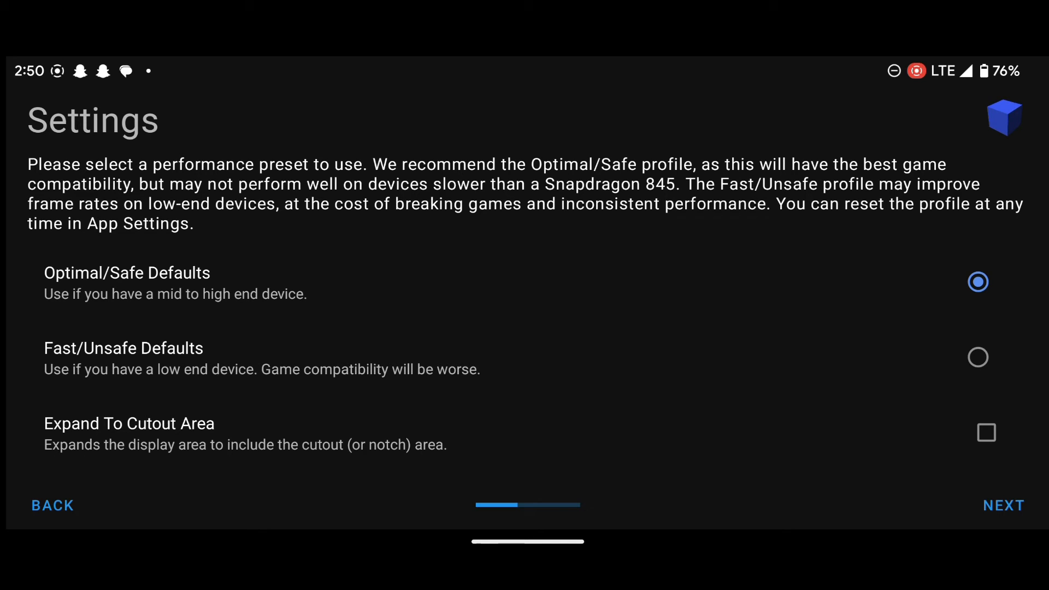
click(978, 357)
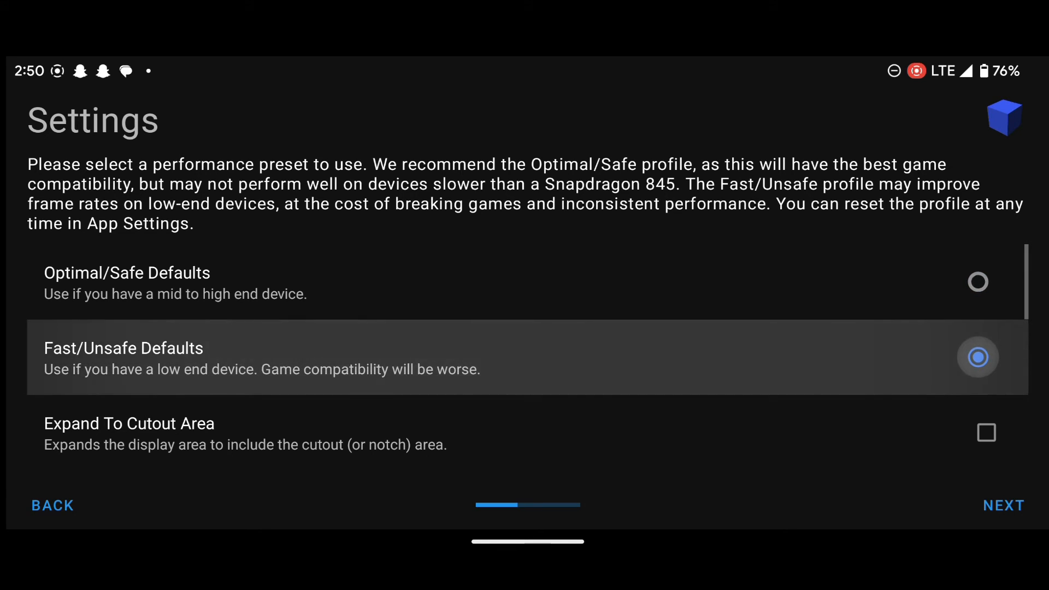
click(1004, 505)
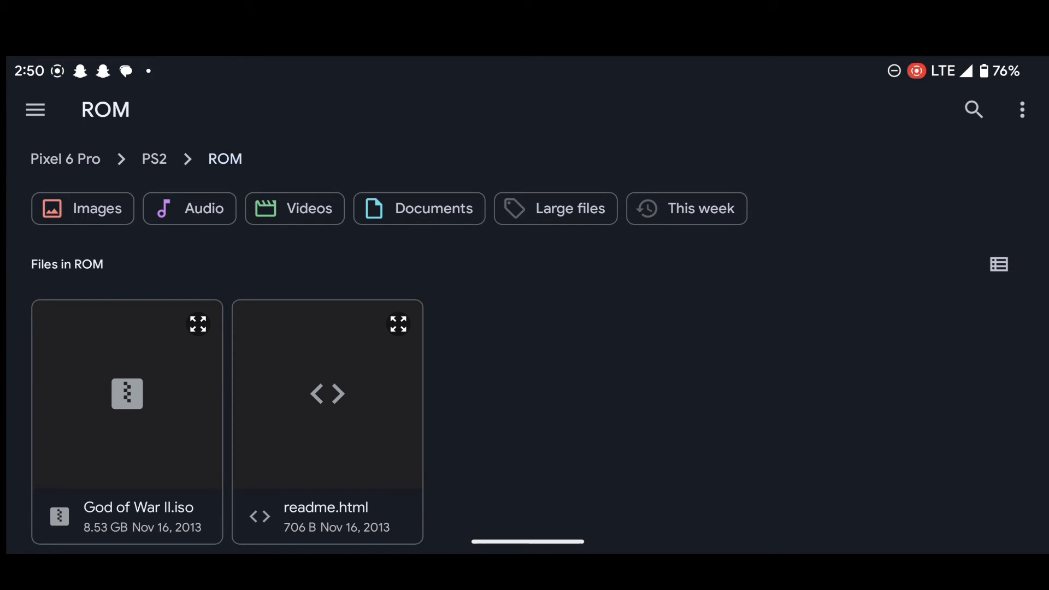
Import scph10000.bin from PS2/BIOS as the Japan v01.00 BIOS and continue
click(35, 109)
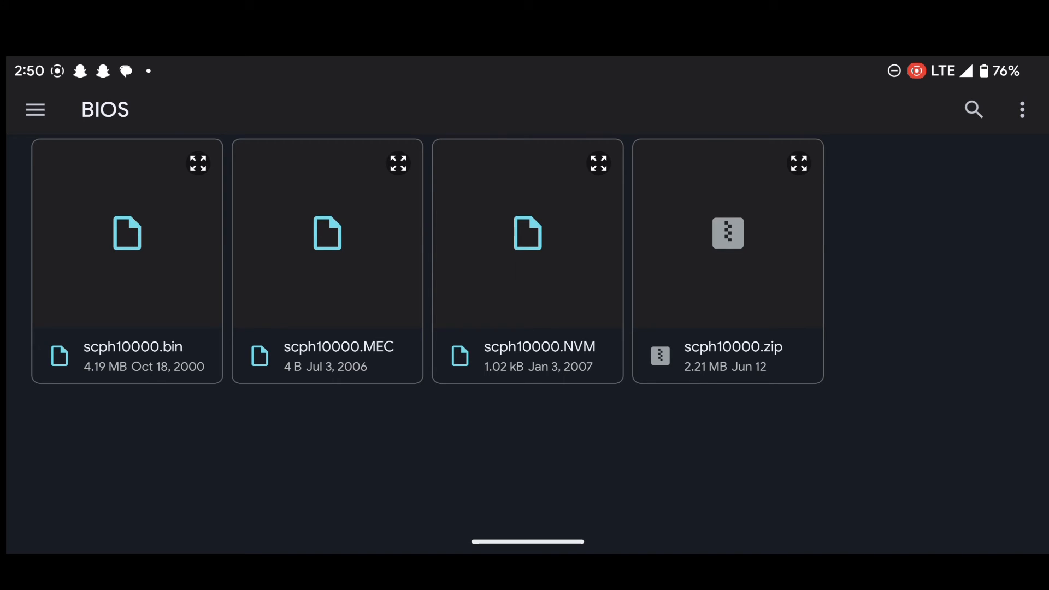
click(149, 319)
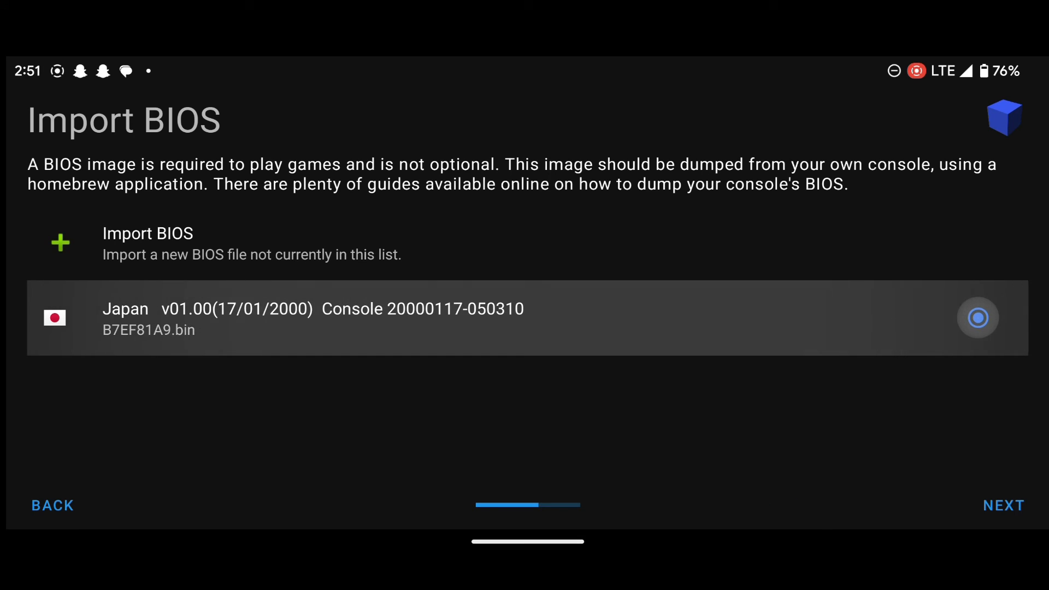
click(1004, 505)
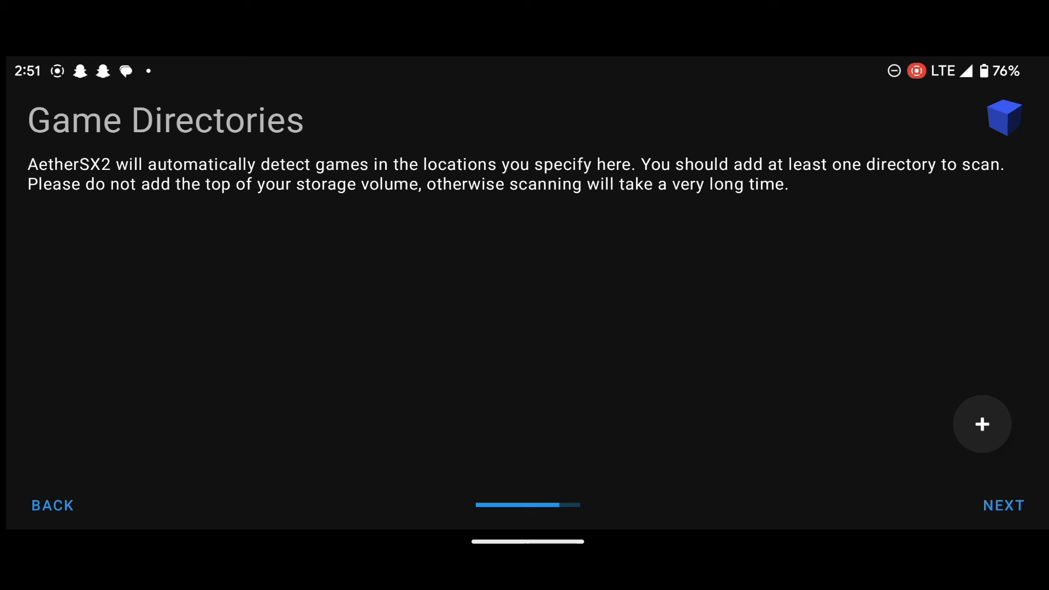
Add PS2/ROM as the game directory, allow folder access, and continue
click(982, 424)
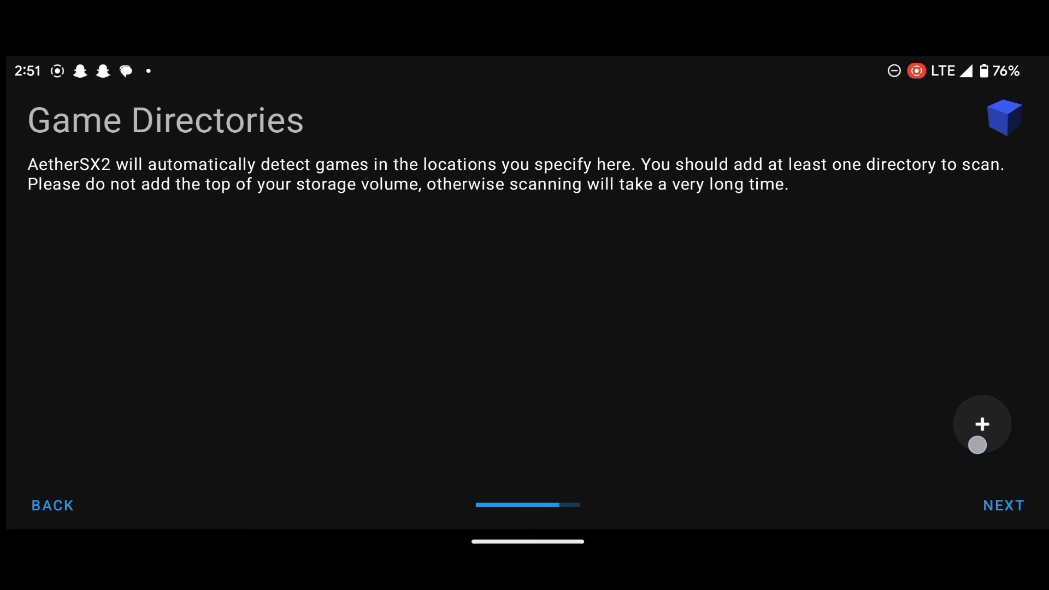
click(983, 424)
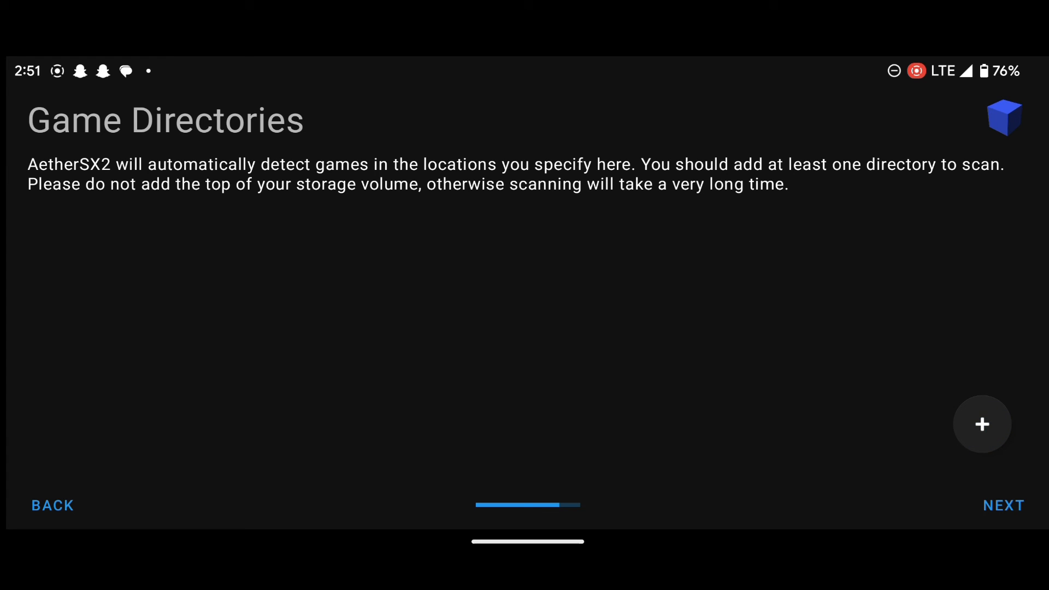
click(982, 424)
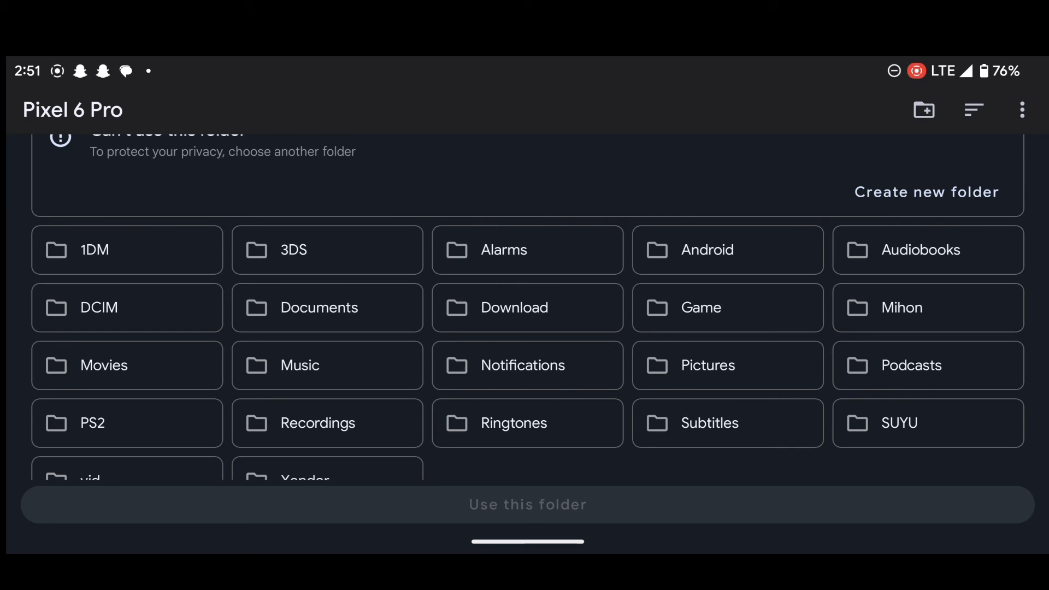
scroll(up, 3)
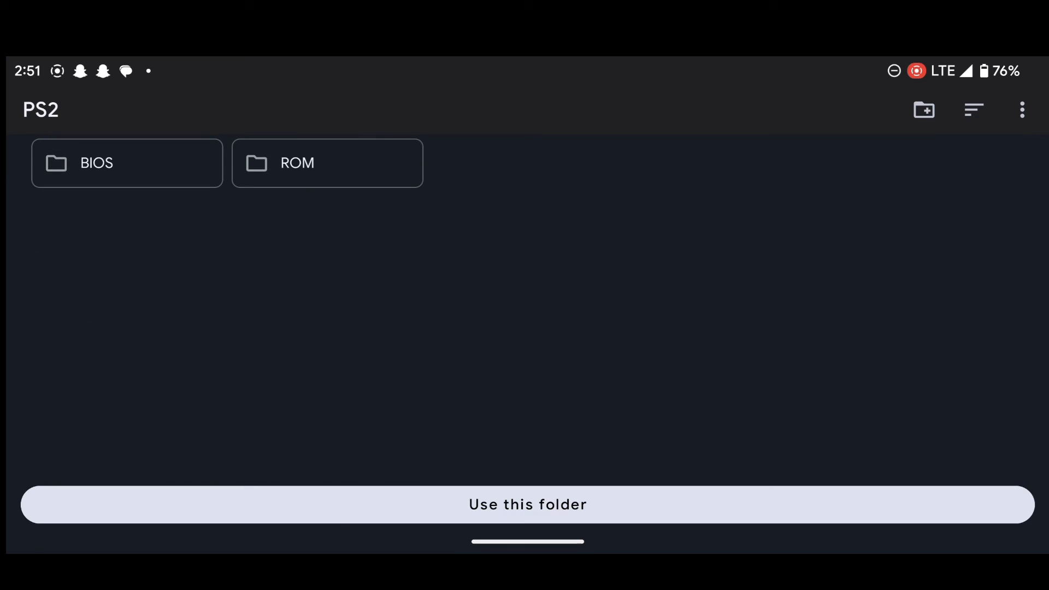
click(327, 163)
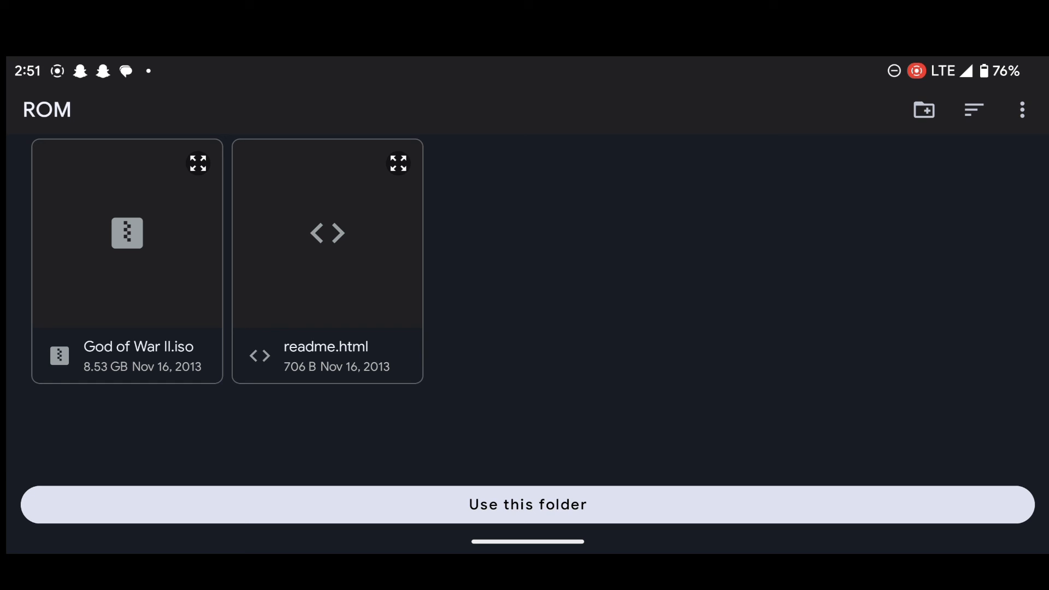
click(527, 505)
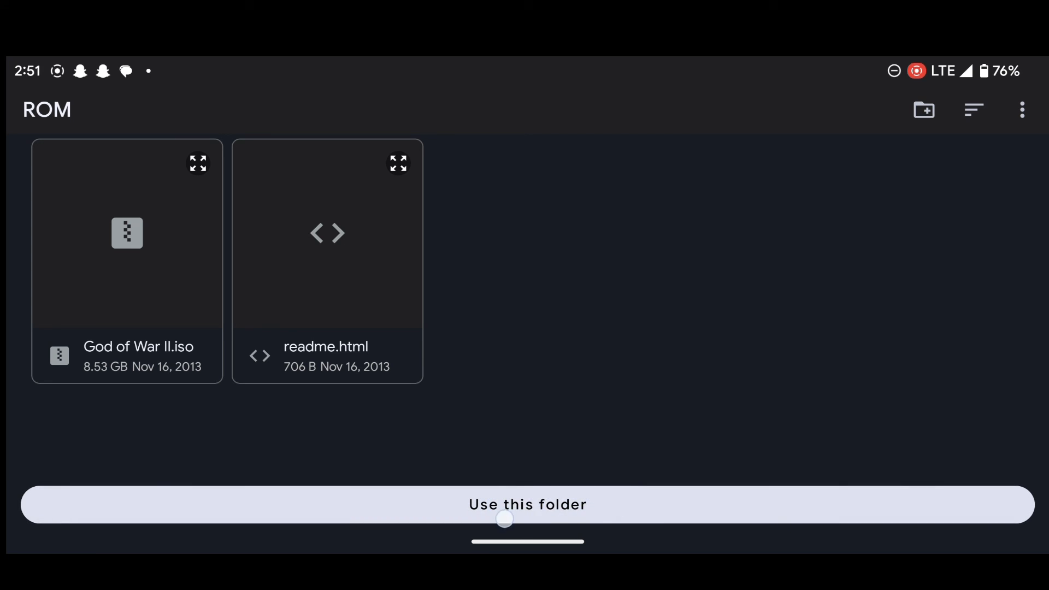
click(528, 505)
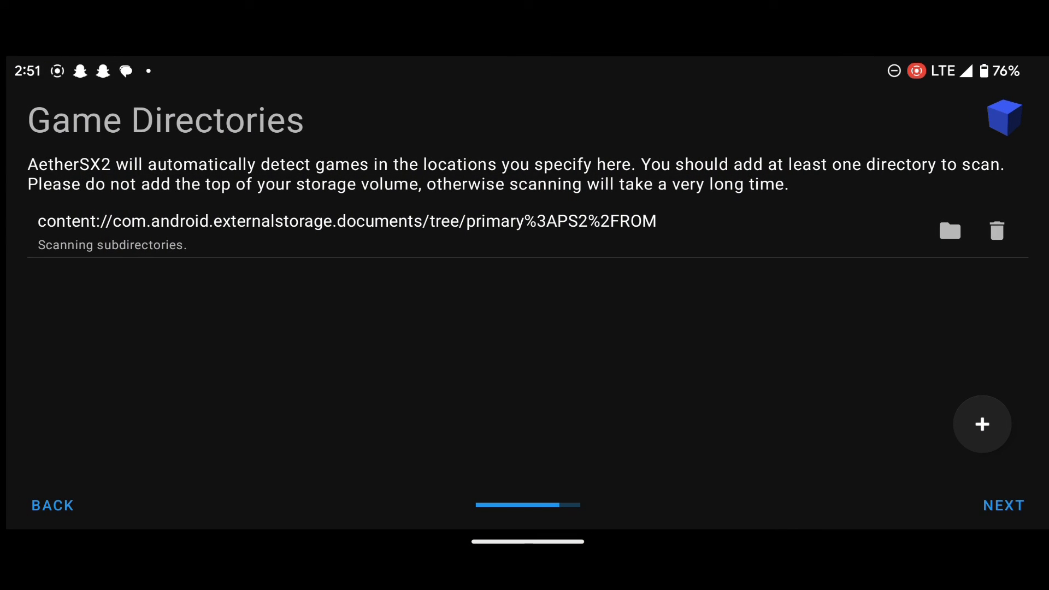
click(1003, 505)
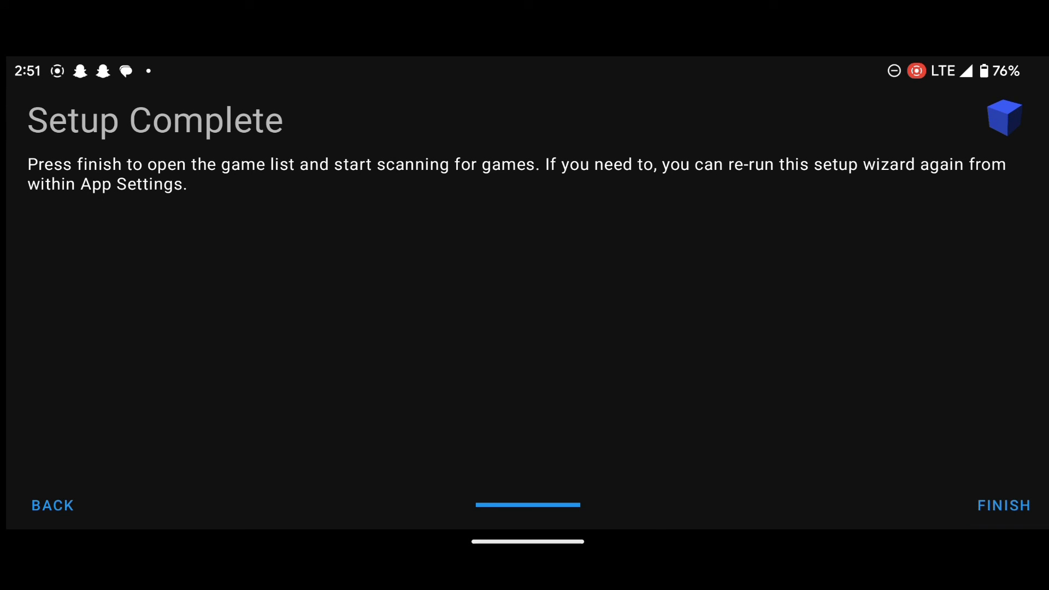
Finish setup, then open the side menu once God of War II appears
click(1004, 505)
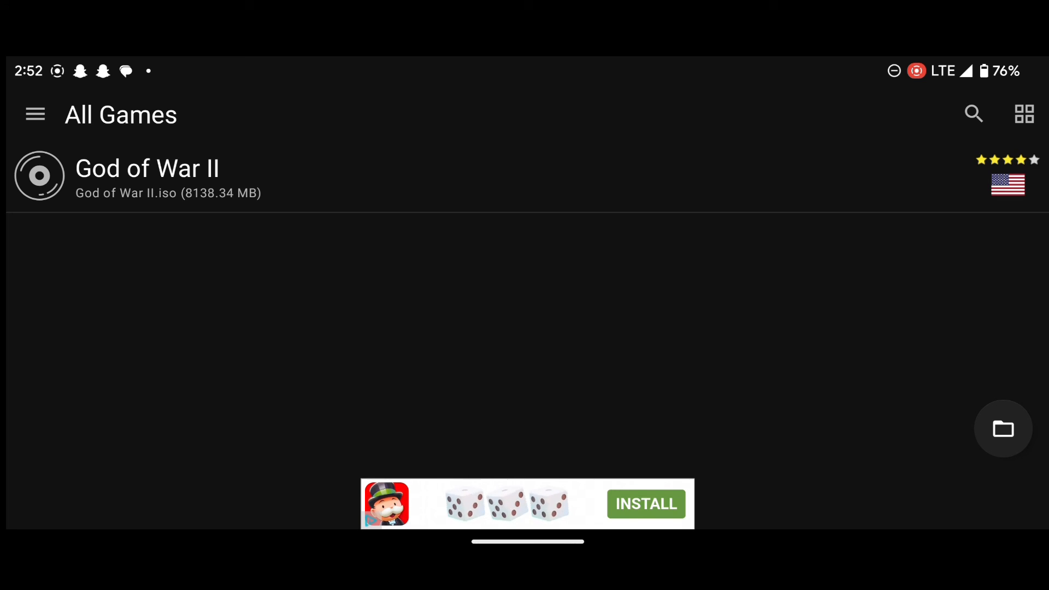
click(35, 114)
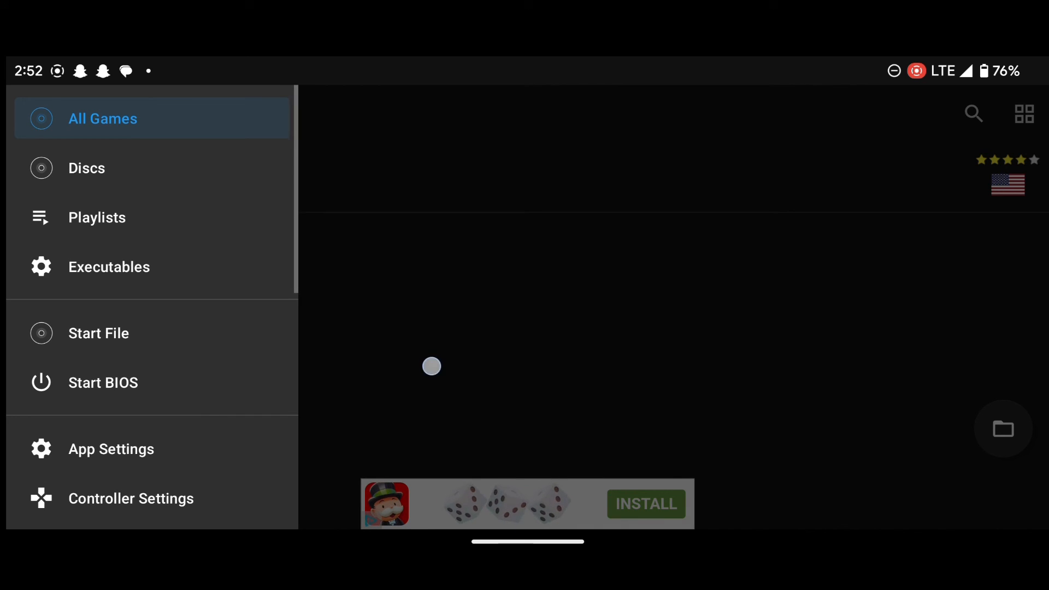